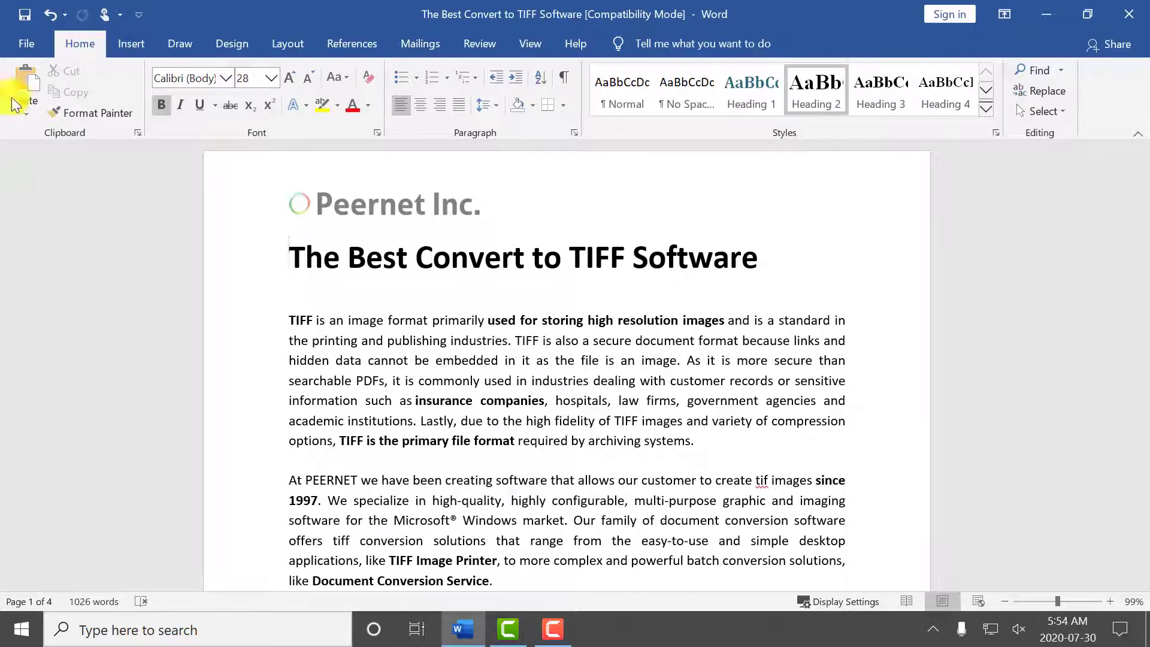
Choose TIFF Image Printer 12 as the printer on Word's Print page.
left_click(25, 44)
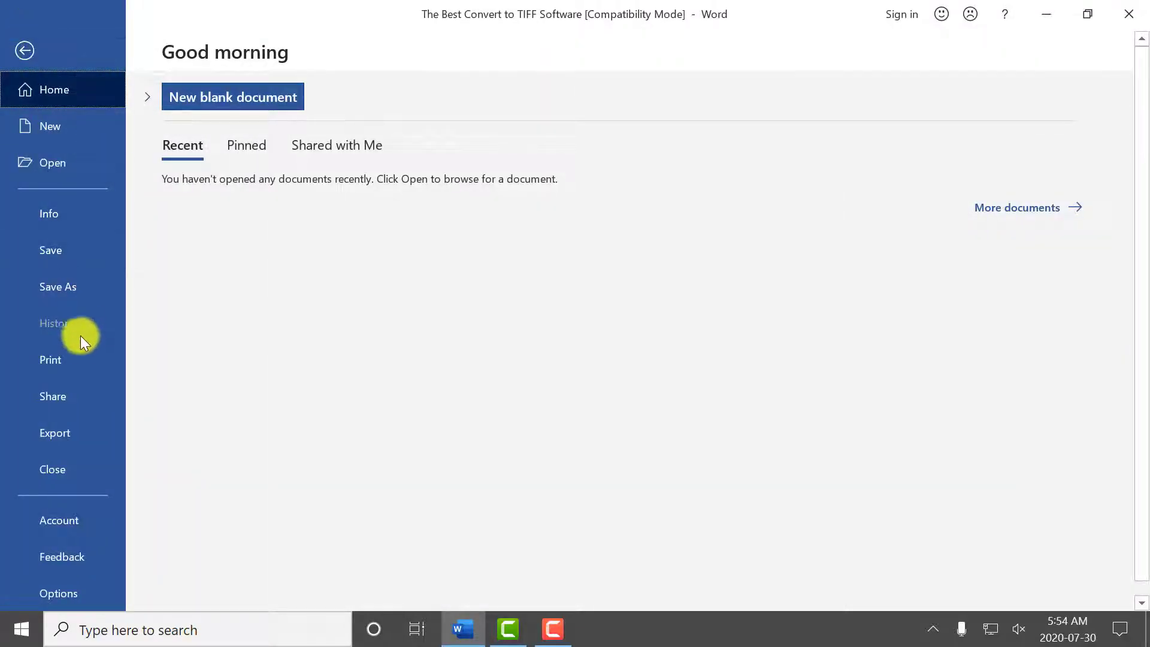
left_click(50, 359)
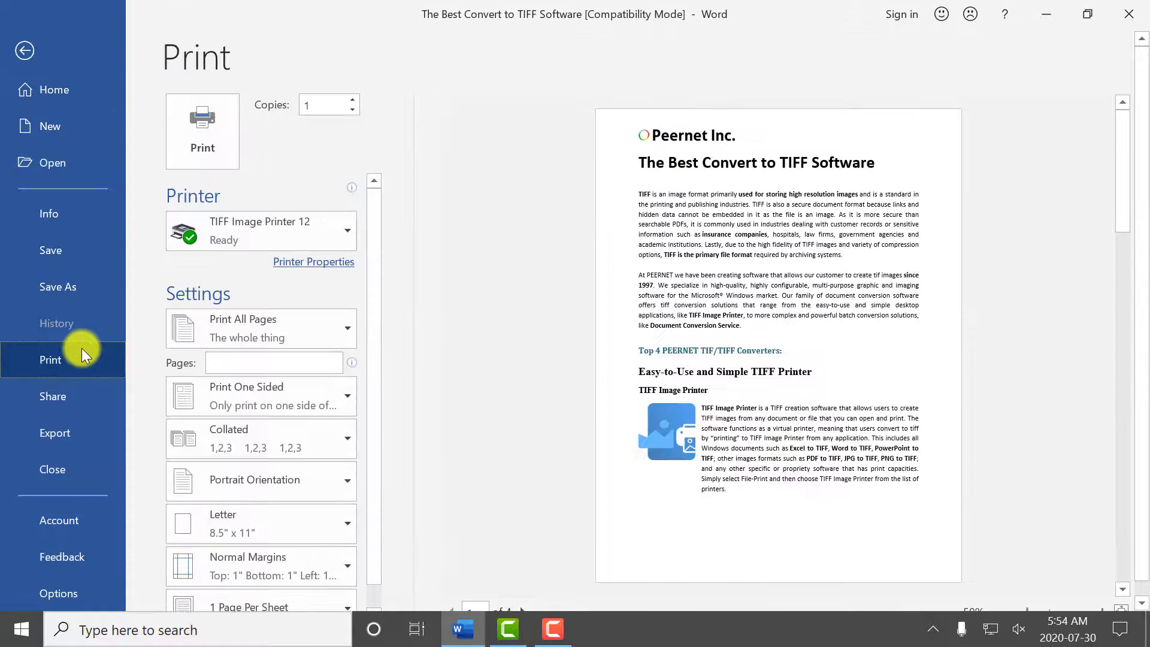
left_click(261, 230)
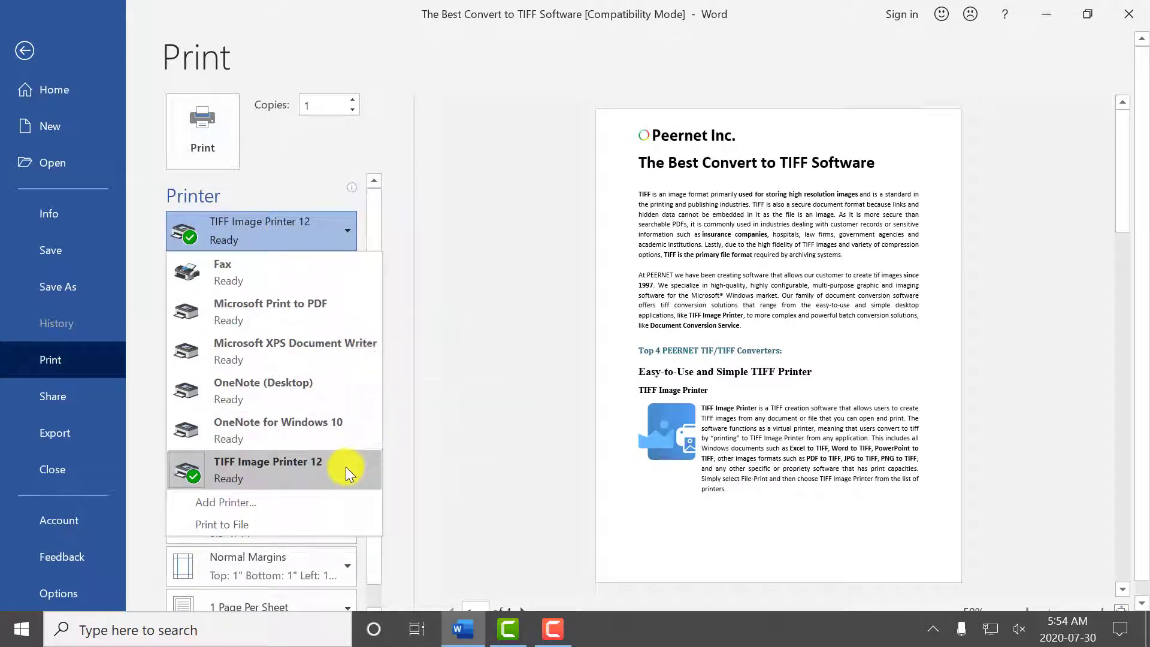
left_click(267, 470)
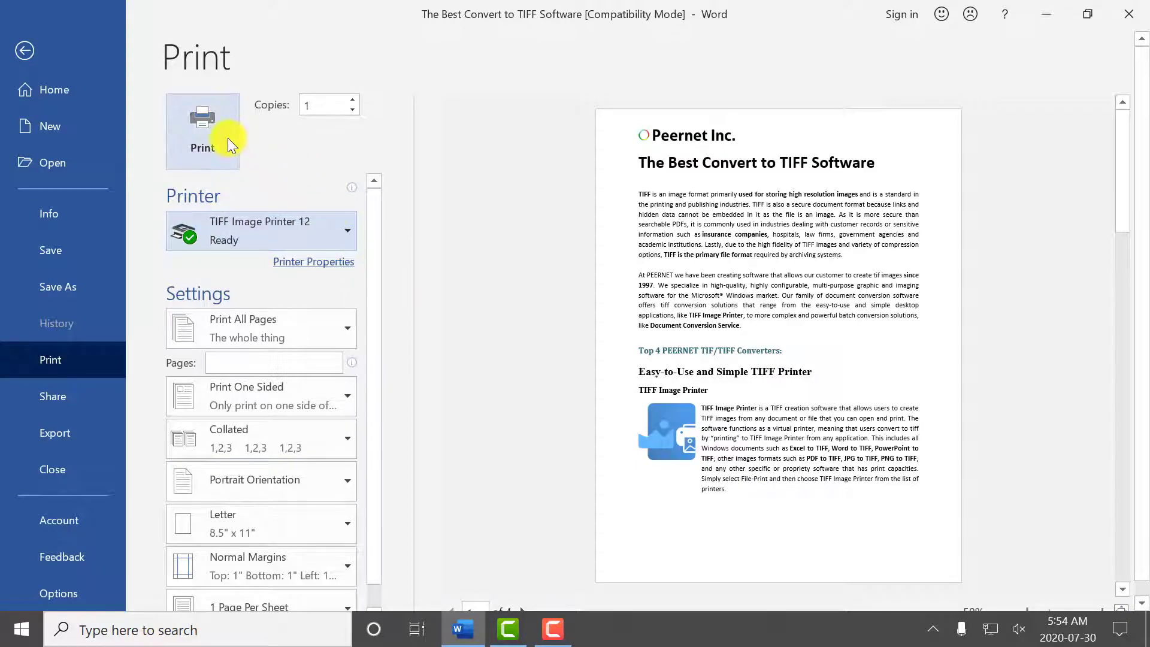
Print the Peernet document and save it to Documents as a Color Optimized TIFF.
left_click(201, 130)
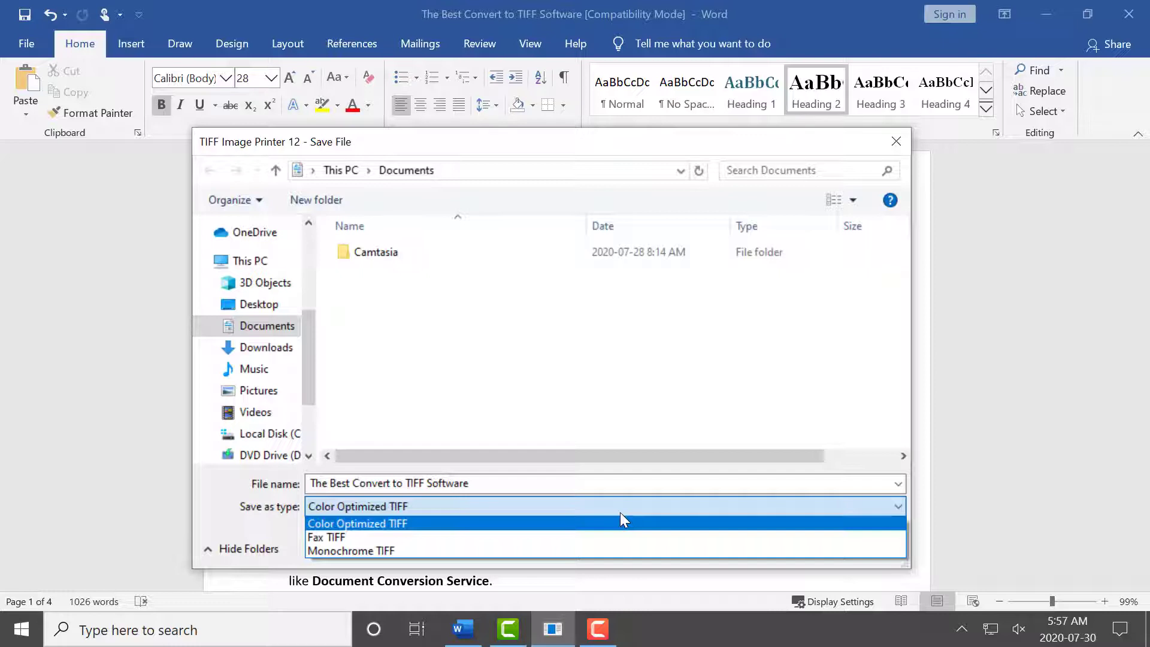
left_click(622, 515)
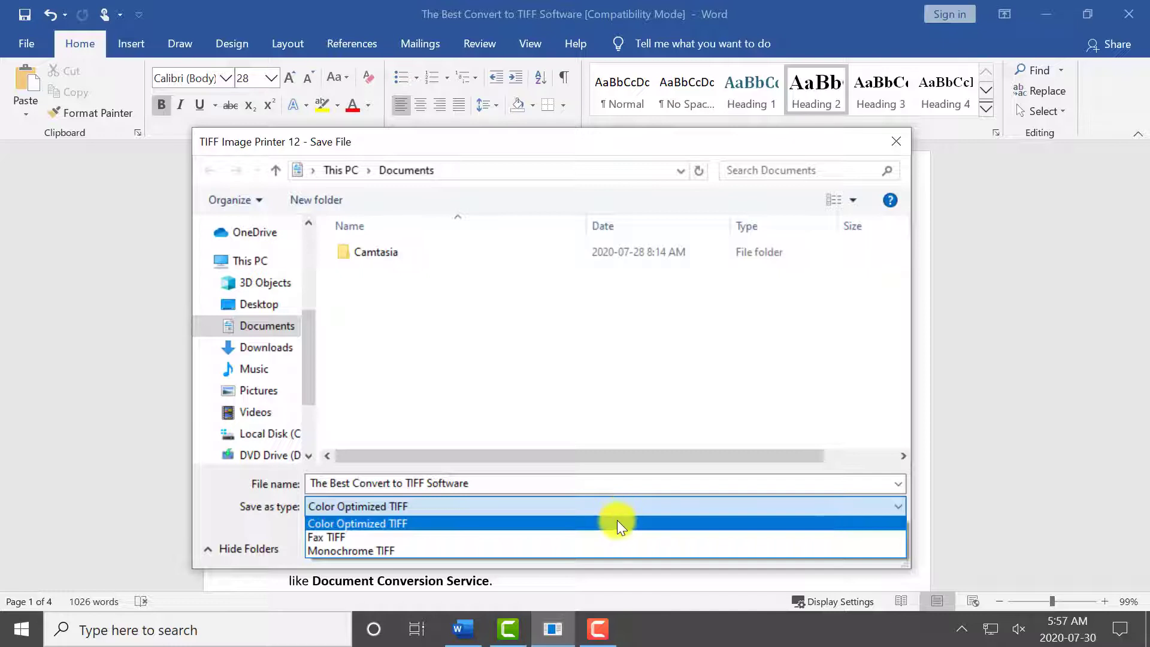
mouse_move(618, 538)
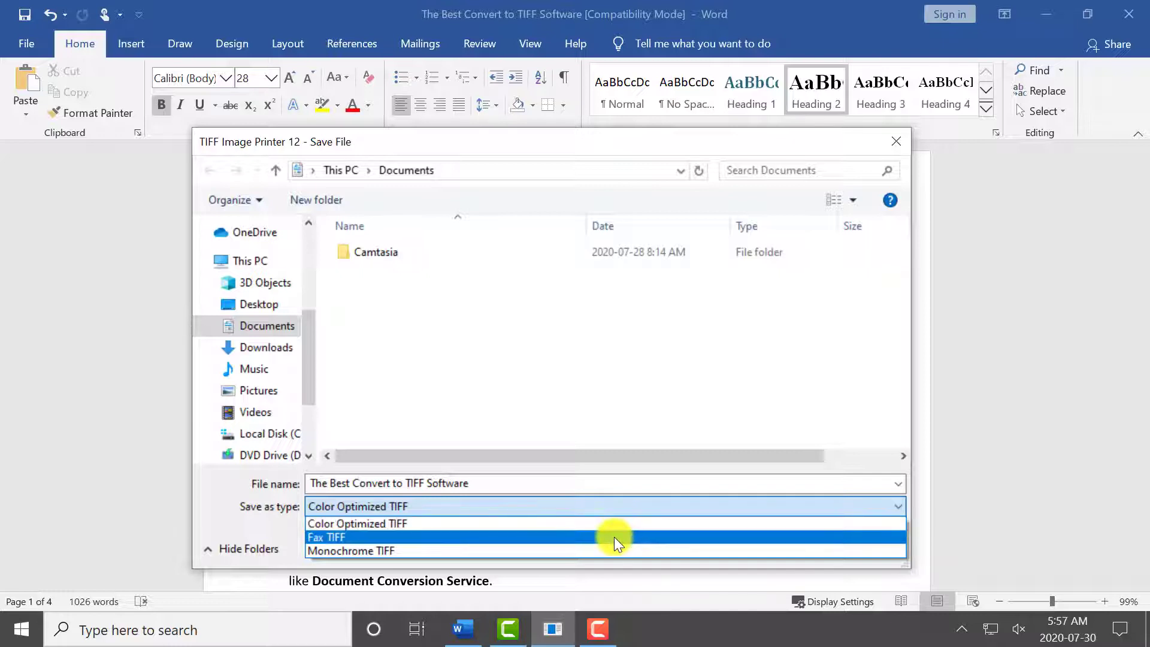
mouse_move(614, 551)
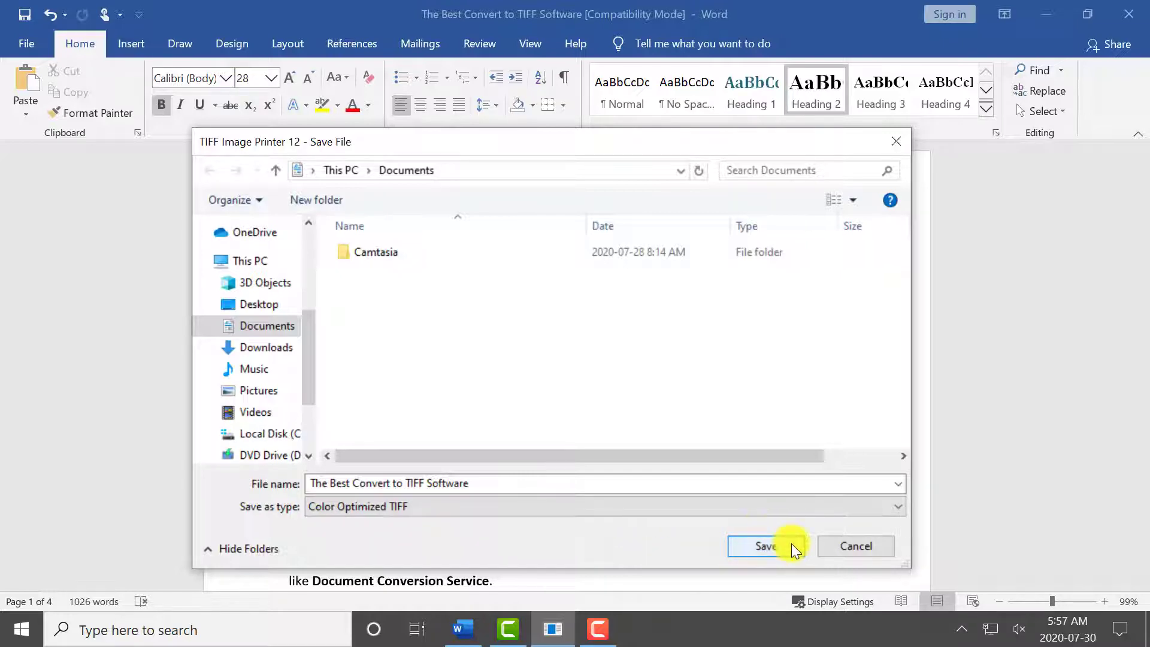
left_click(762, 547)
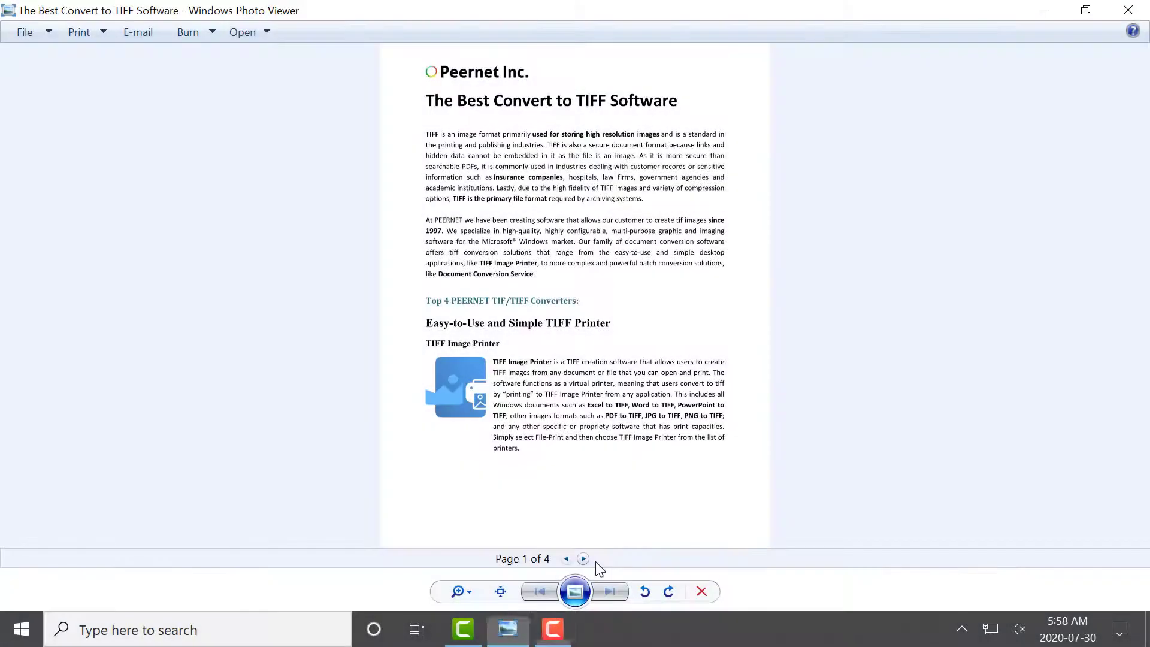
Page through the saved TIFF from page 1 to page 4.
left_click(584, 559)
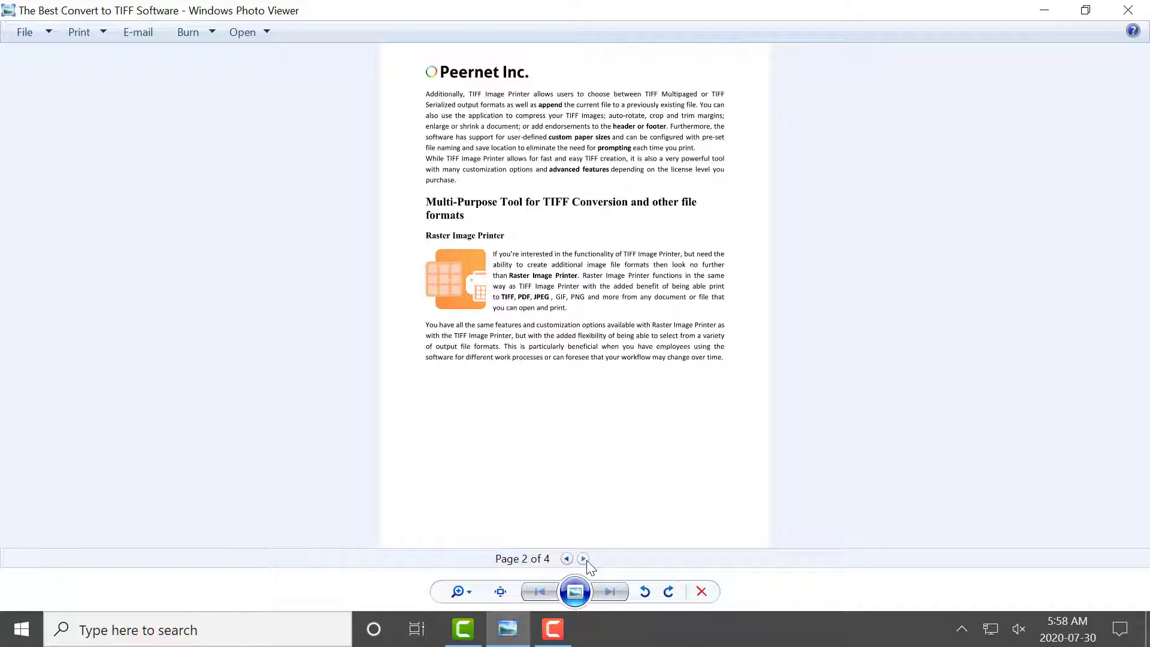
left_click(584, 559)
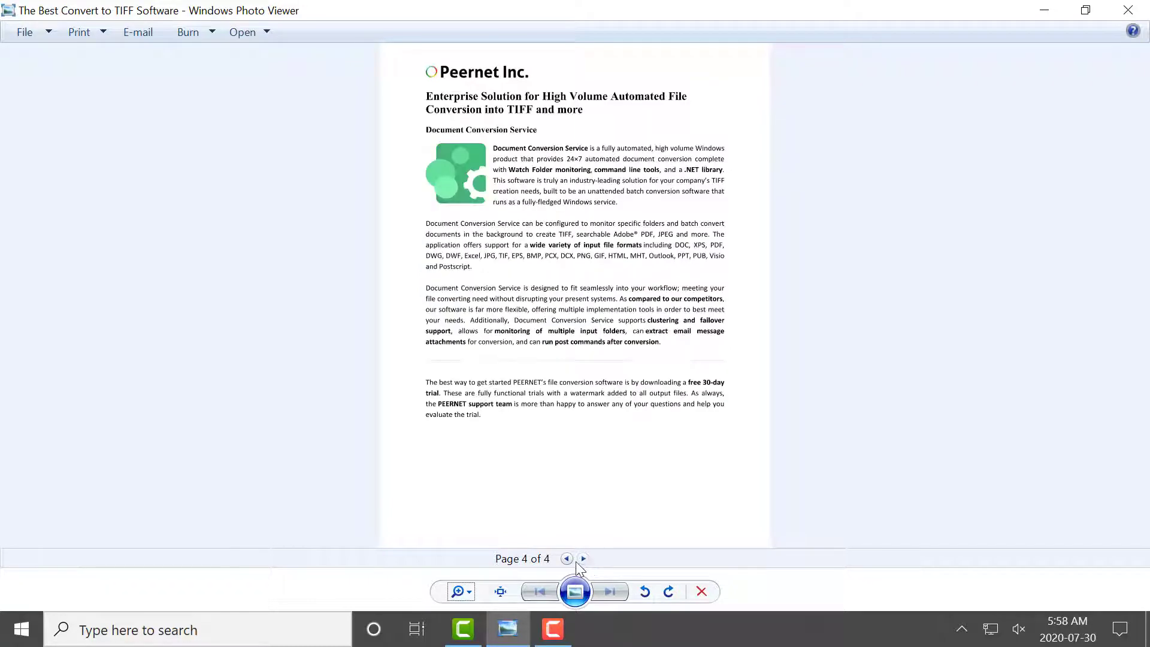
left_click(583, 559)
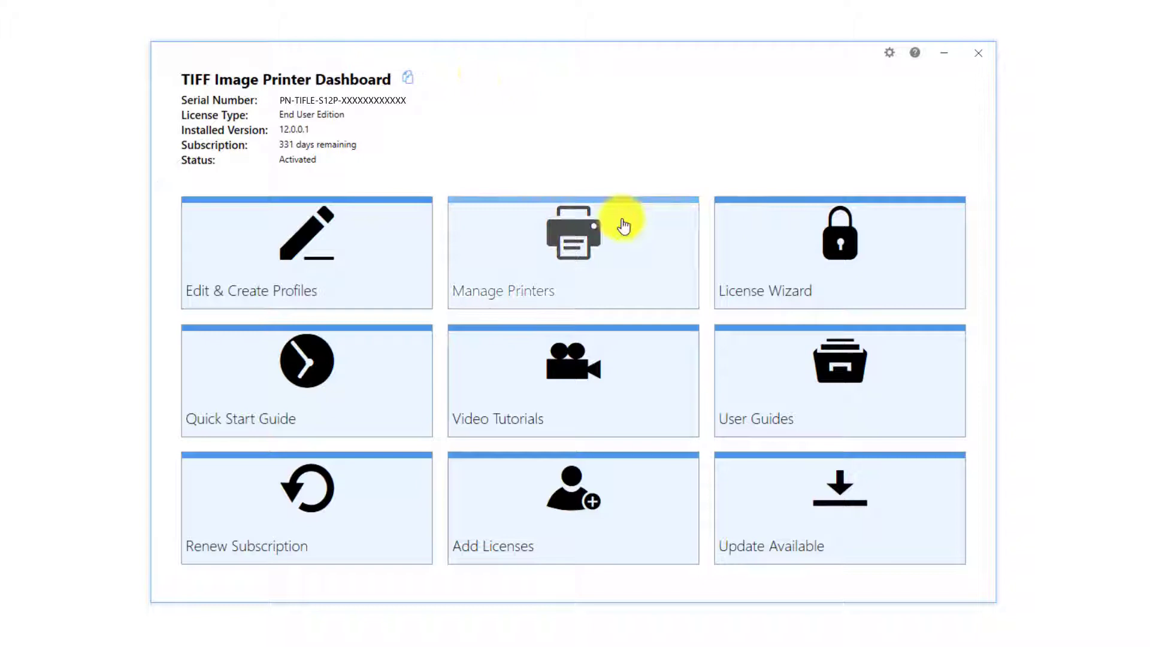
left_click(573, 252)
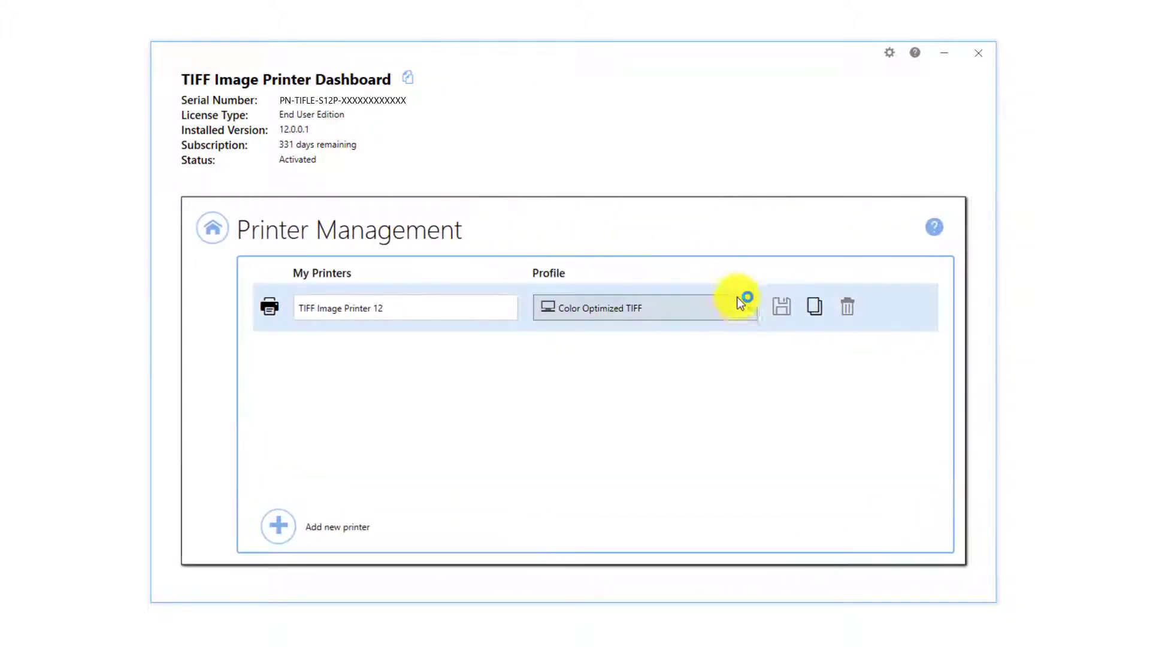
left_click(746, 308)
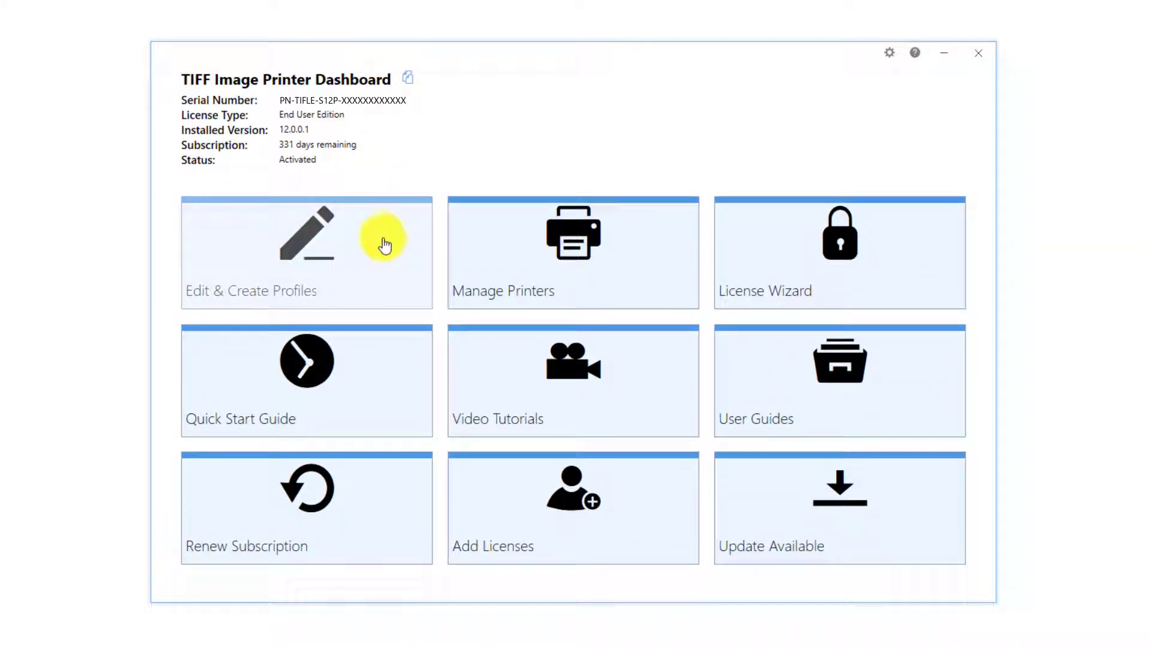
Create NewProfile-1 with TIFF Multipaged output and no prompt for output location.
left_click(307, 242)
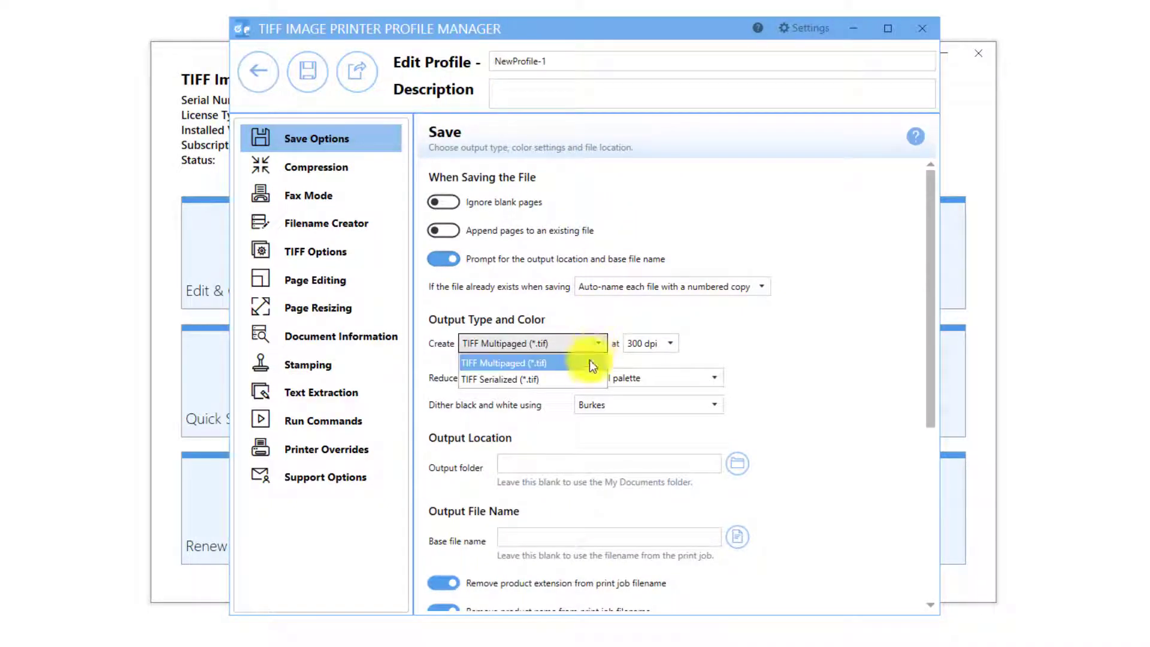
left_click(502, 380)
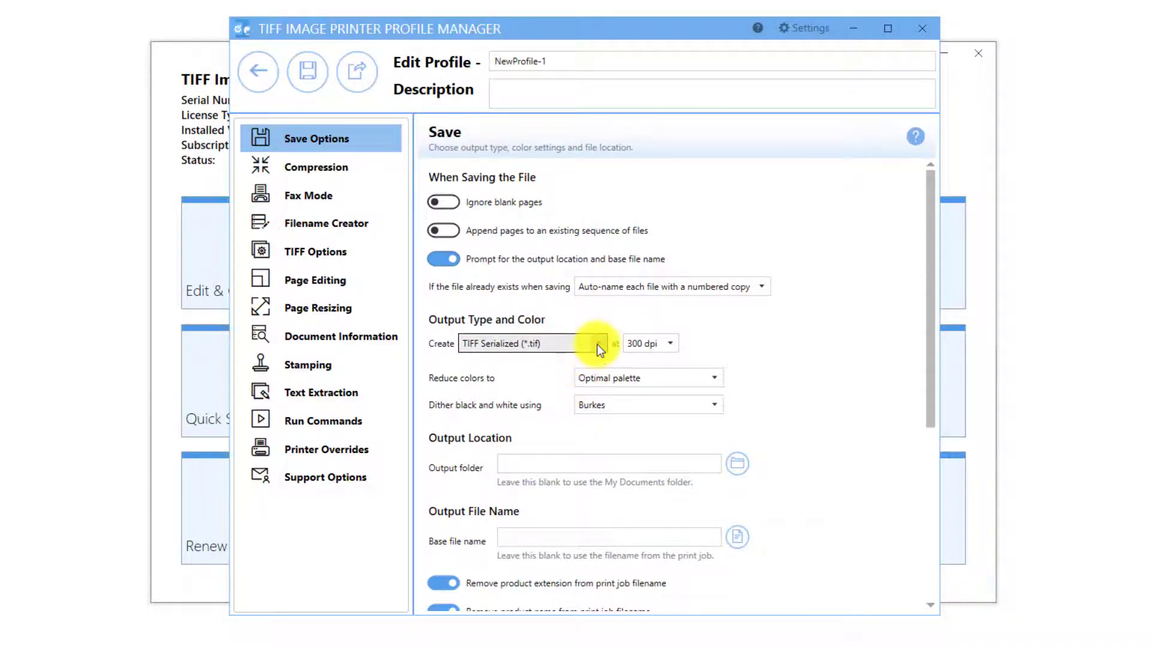
left_click(532, 343)
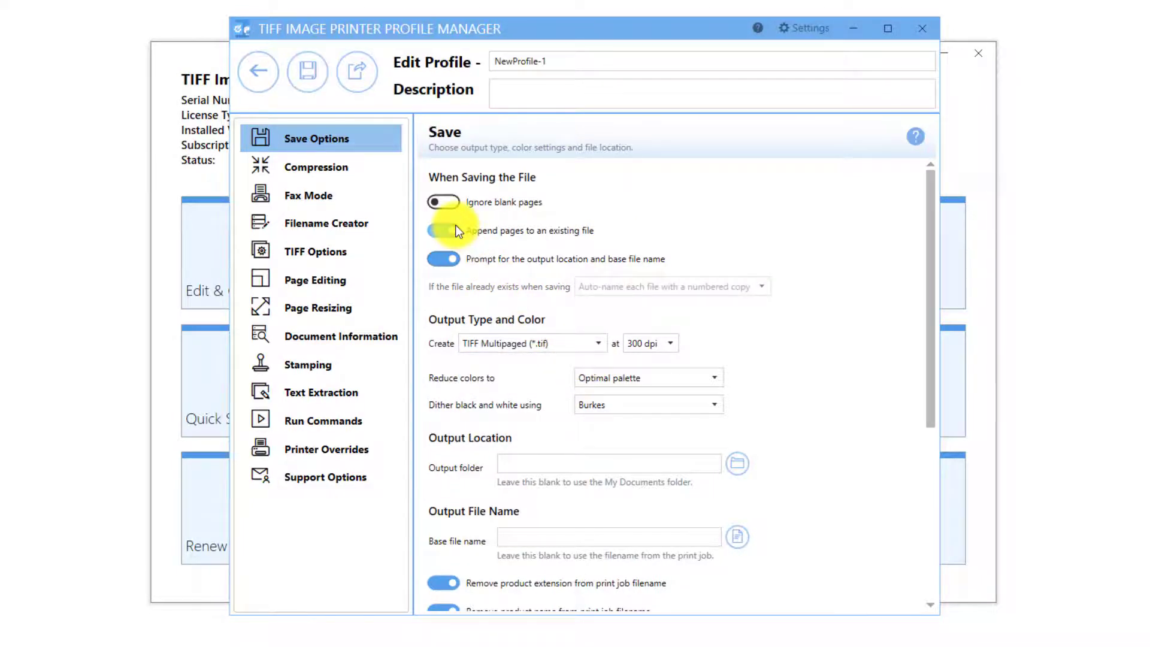
left_click(442, 258)
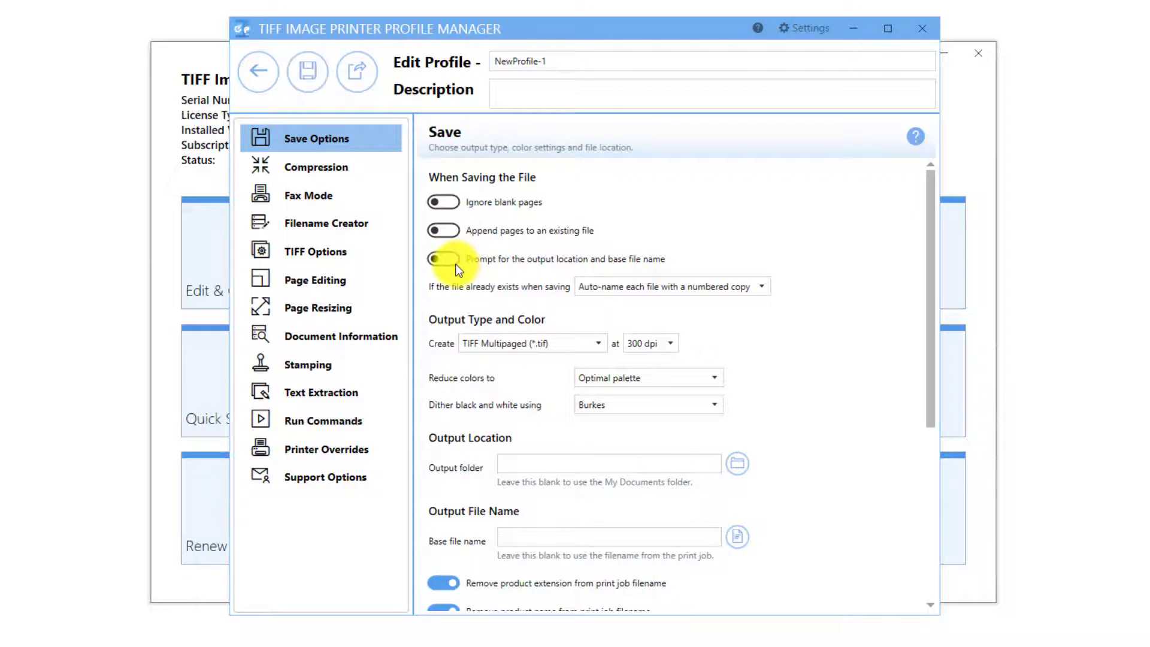